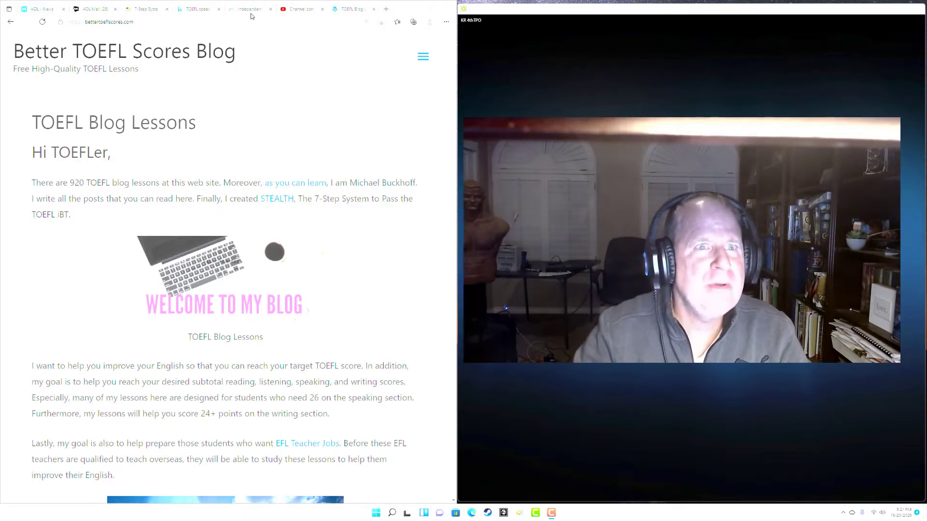
Switch from the TOEFL blog homepage to the ETS Independent Speaking Rubrics PDF.
left_click(248, 8)
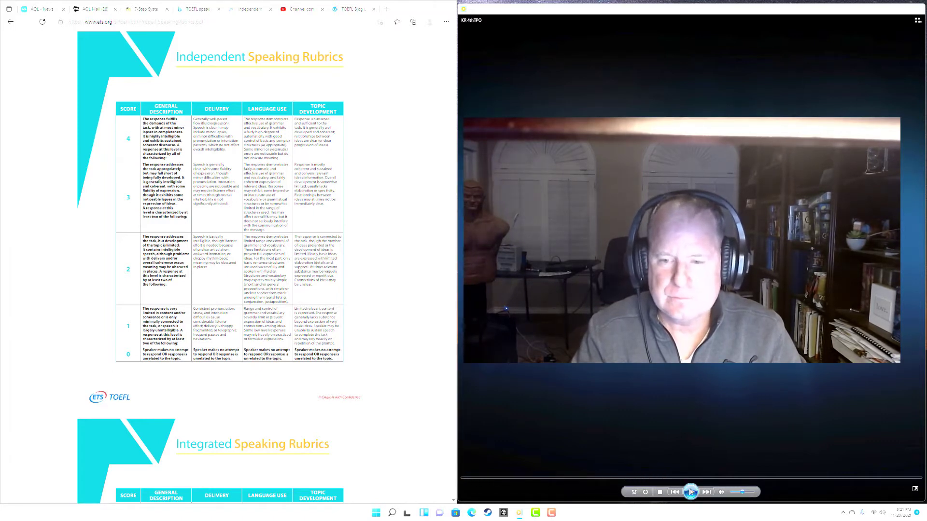
left_click(690, 492)
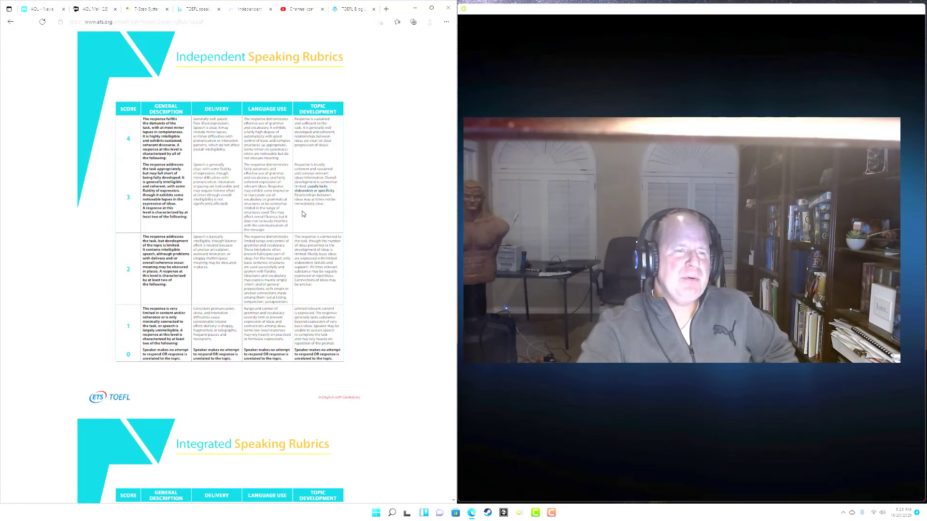
mouse_move(307, 219)
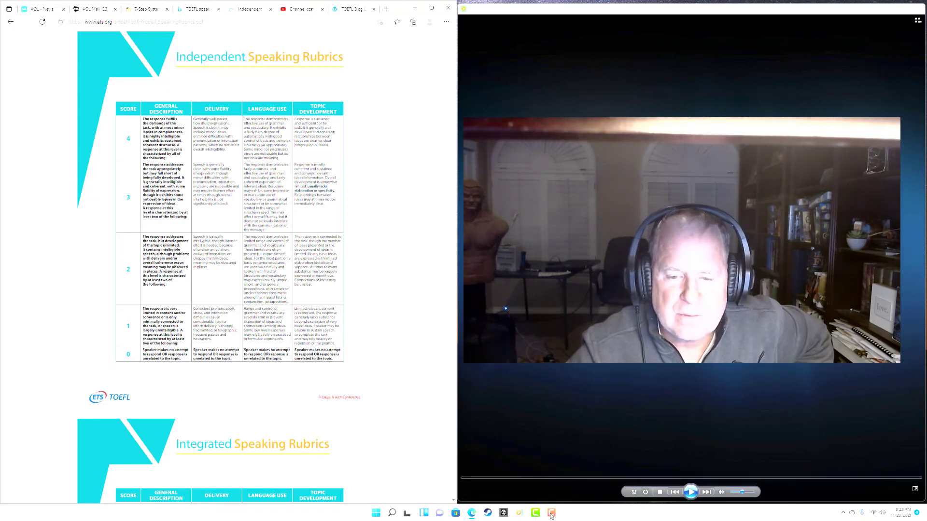
left_click(549, 512)
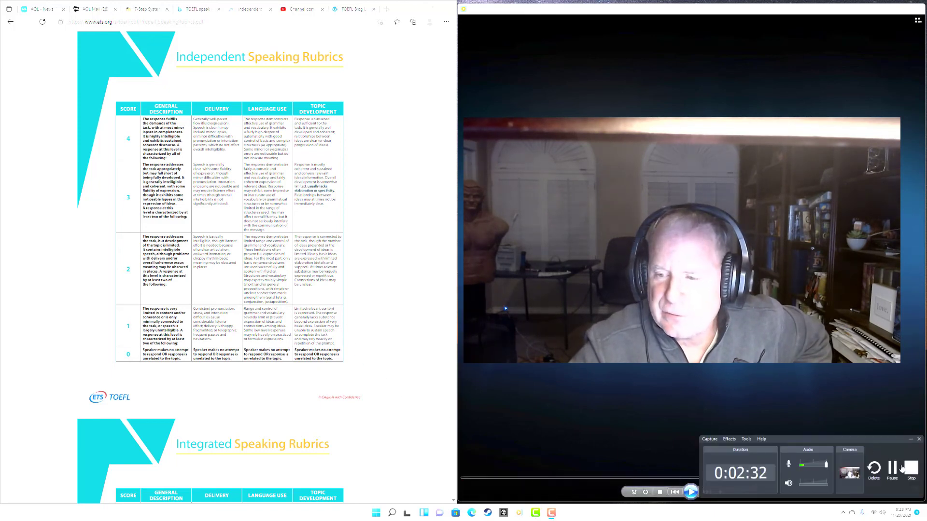